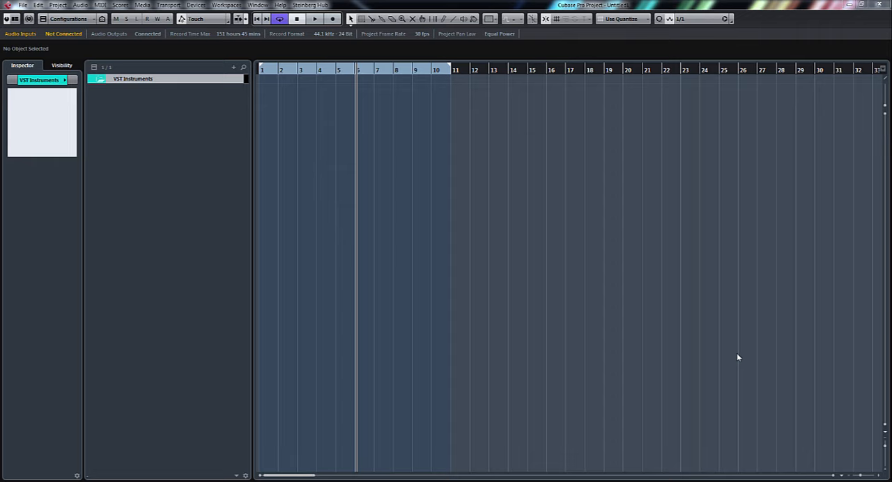
{"action": "mouse_move", "coordinate": [646, 264]}
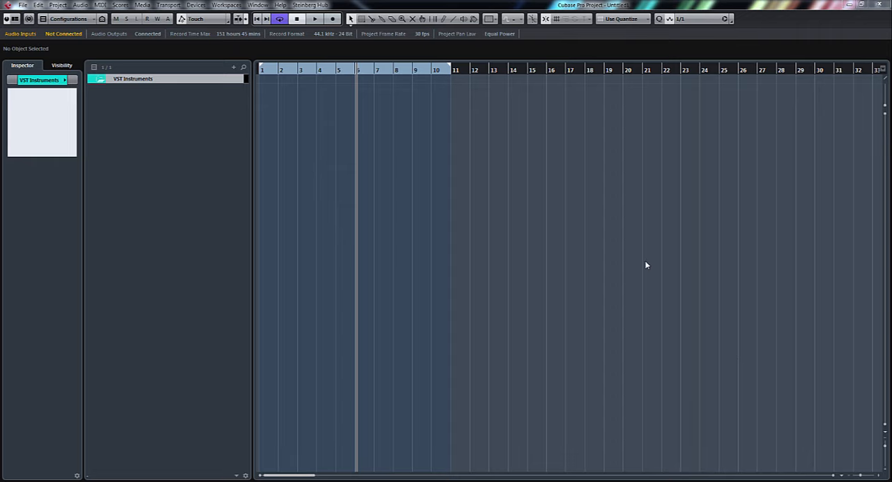
{"action": "mouse_move", "coordinate": [689, 250]}
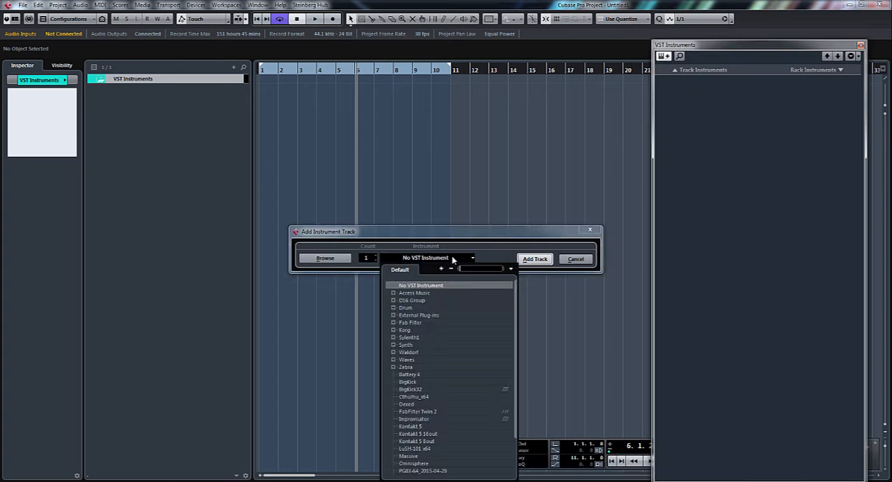
Step: Add an instrument track loaded with Retrologue from the Synth category
{"action": "left_click", "coordinate": [406, 344]}
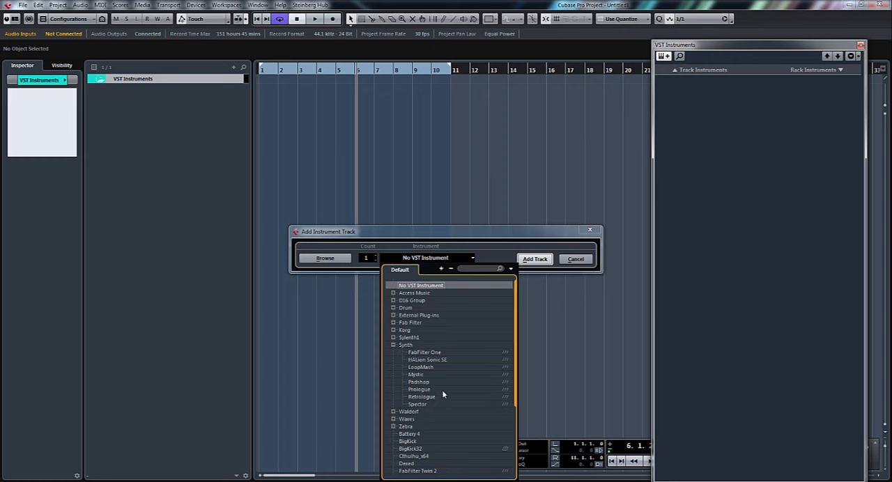
{"action": "left_click", "coordinate": [421, 396]}
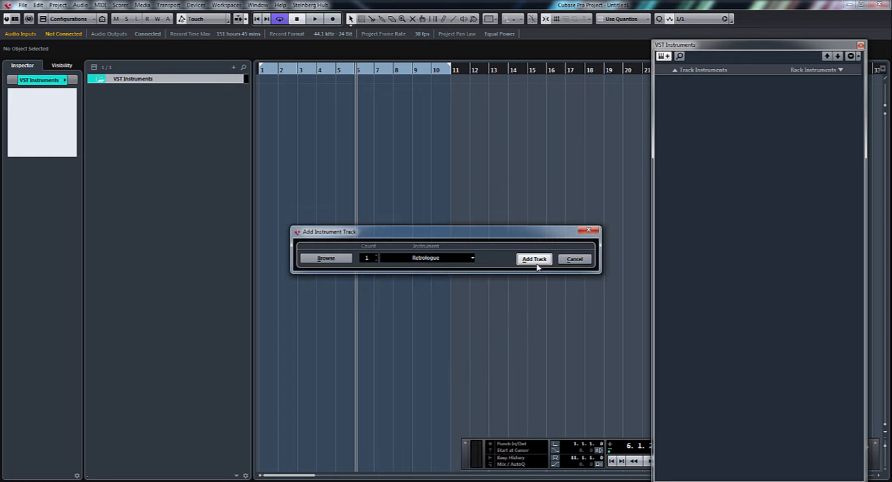
{"action": "left_click", "coordinate": [534, 260]}
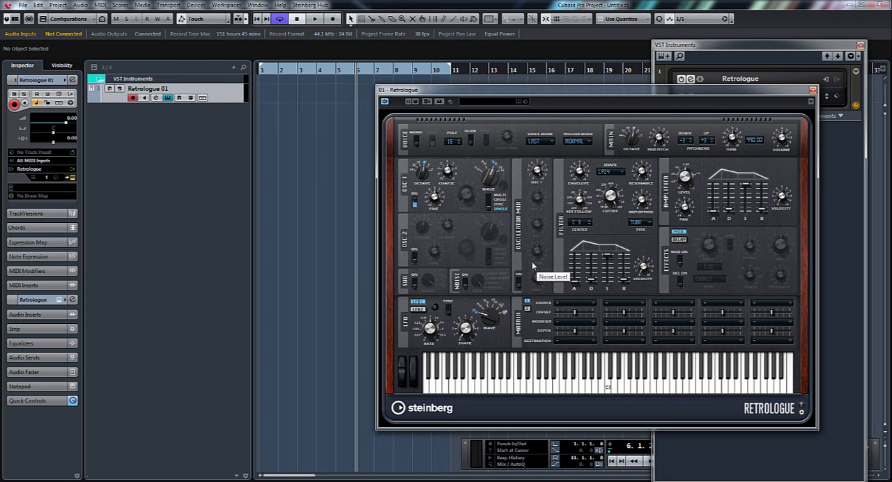
{"action": "mouse_move", "coordinate": [598, 131]}
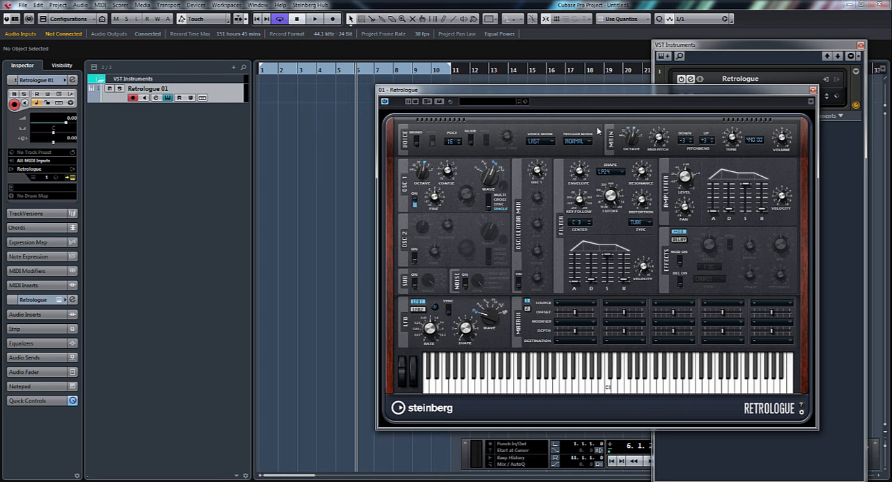
{"action": "mouse_move", "coordinate": [655, 218]}
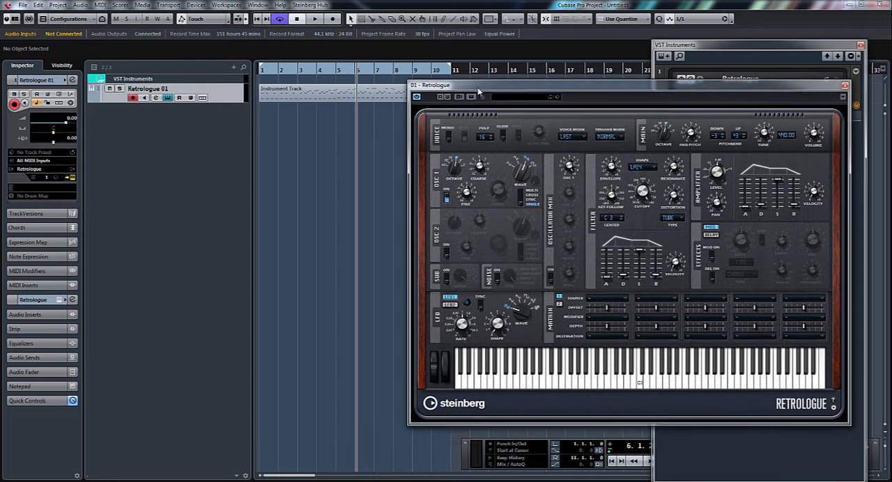
{"action": "left_click", "coordinate": [315, 19]}
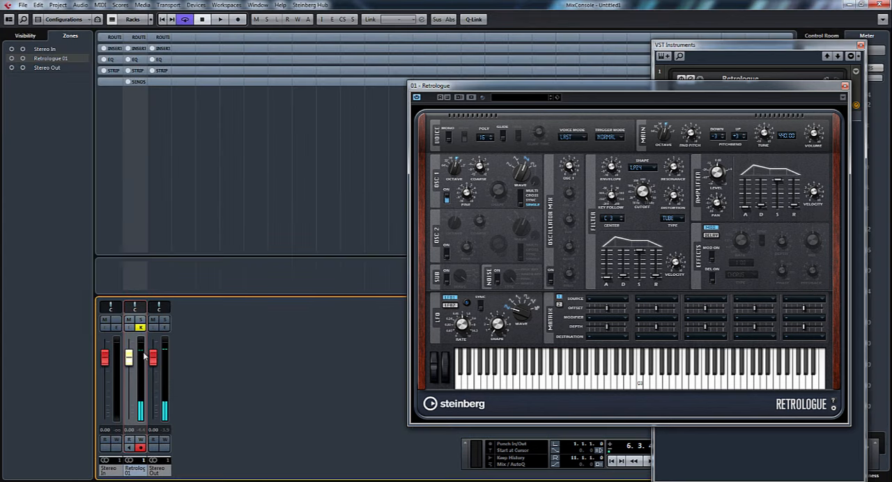
{"action": "left_click_drag", "start_coordinate": [128, 357], "coordinate": [129, 378]}
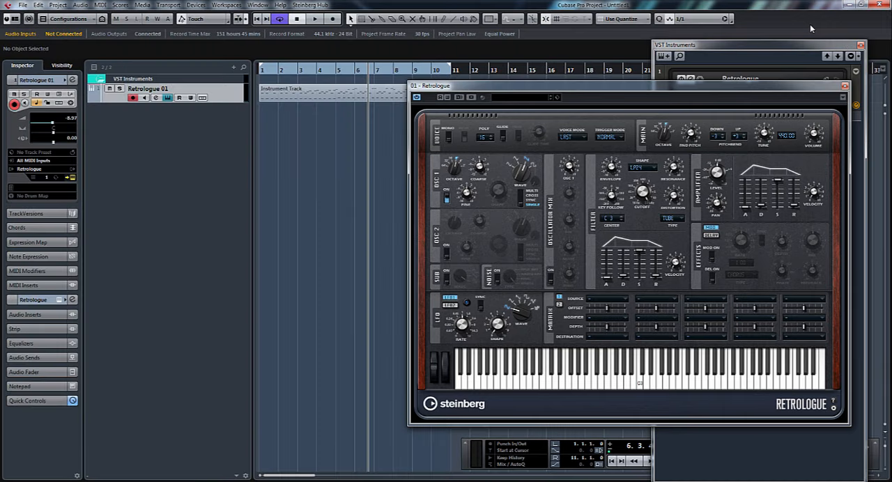
{"action": "left_click", "coordinate": [316, 20]}
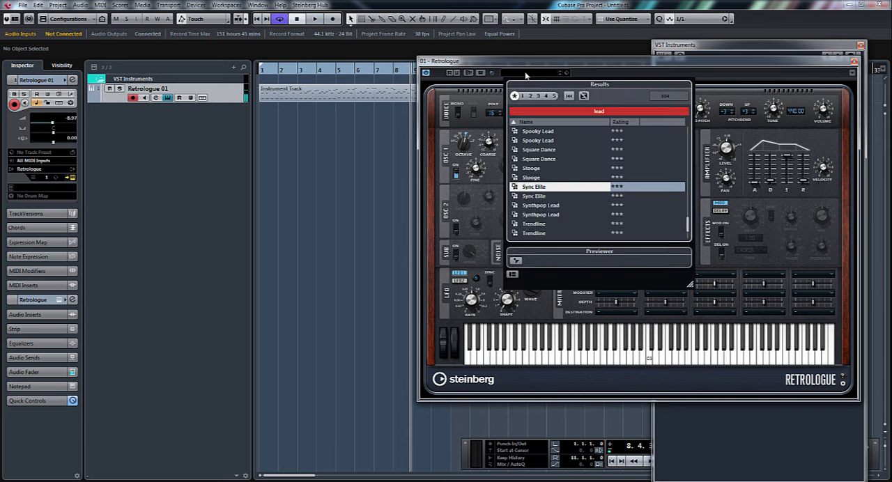
Step: Audition the Spooky Lead and Snow Power presets in Retrologue
{"action": "left_click", "coordinate": [538, 131]}
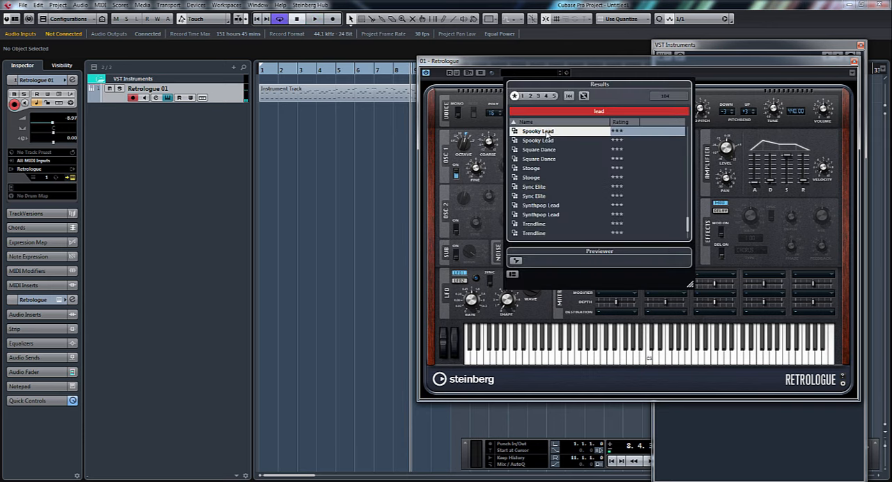
{"action": "double_click", "coordinate": [538, 131]}
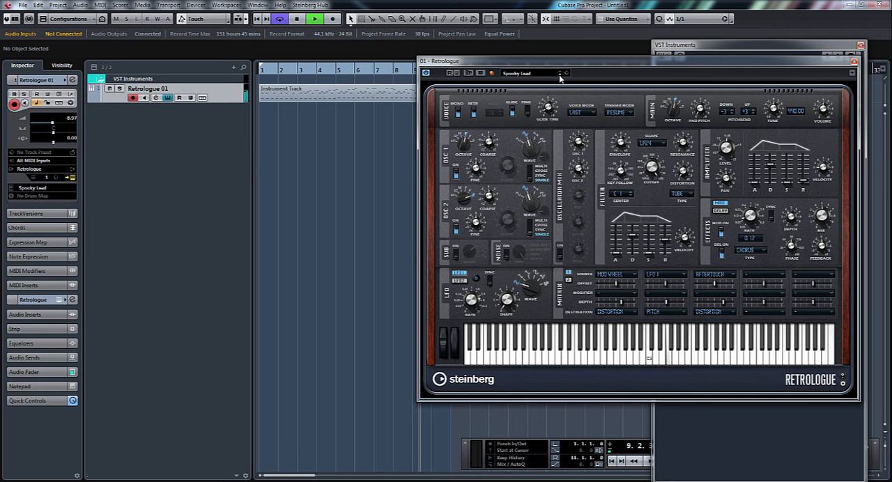
{"action": "left_click", "coordinate": [568, 73]}
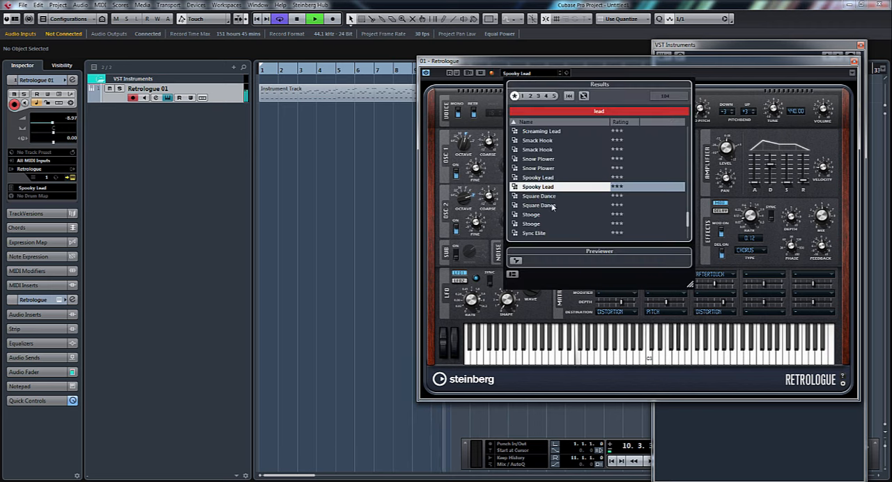
{"action": "double_click", "coordinate": [538, 159]}
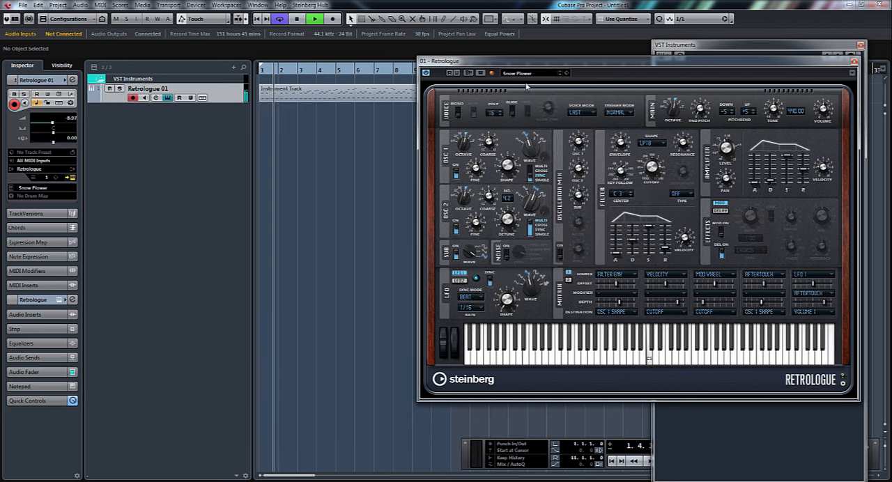
Step: Audition Square Dance and further leads, settling on the Sync Elite preset
{"action": "left_click", "coordinate": [565, 73]}
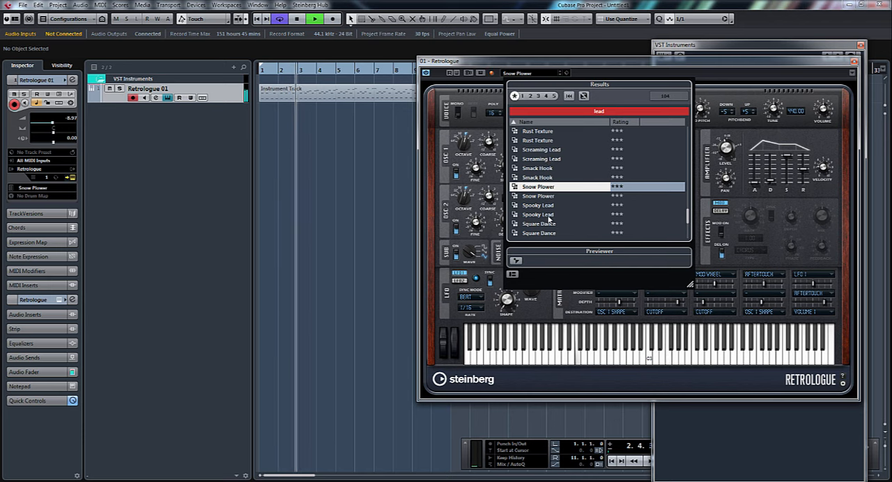
{"action": "left_click", "coordinate": [551, 223]}
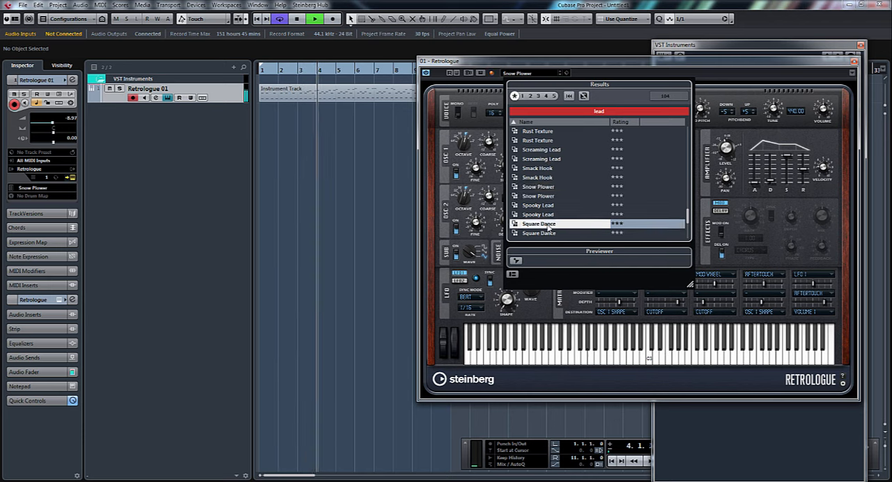
{"action": "double_click", "coordinate": [538, 223]}
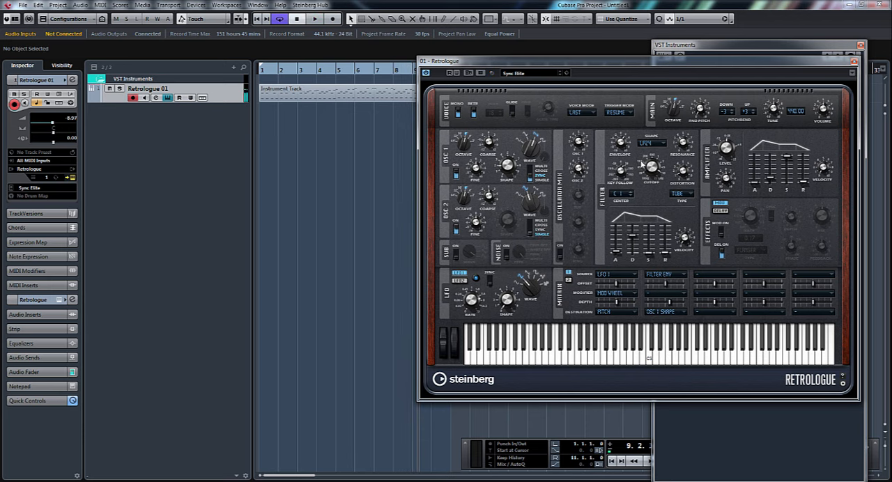
{"action": "left_click", "coordinate": [315, 19]}
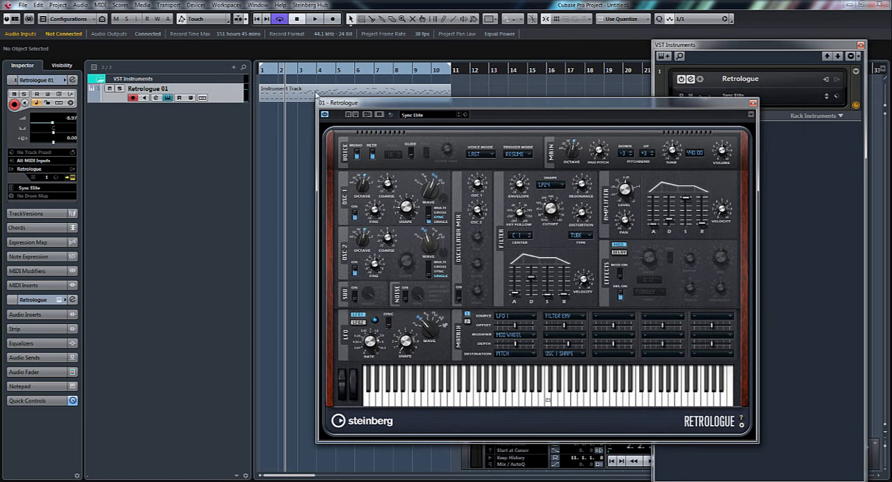
{"action": "mouse_move", "coordinate": [505, 237]}
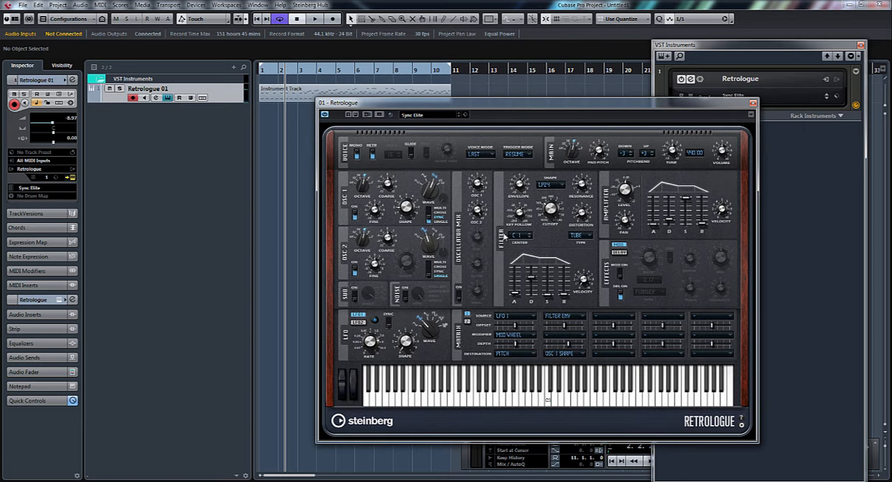
{"action": "mouse_move", "coordinate": [479, 296]}
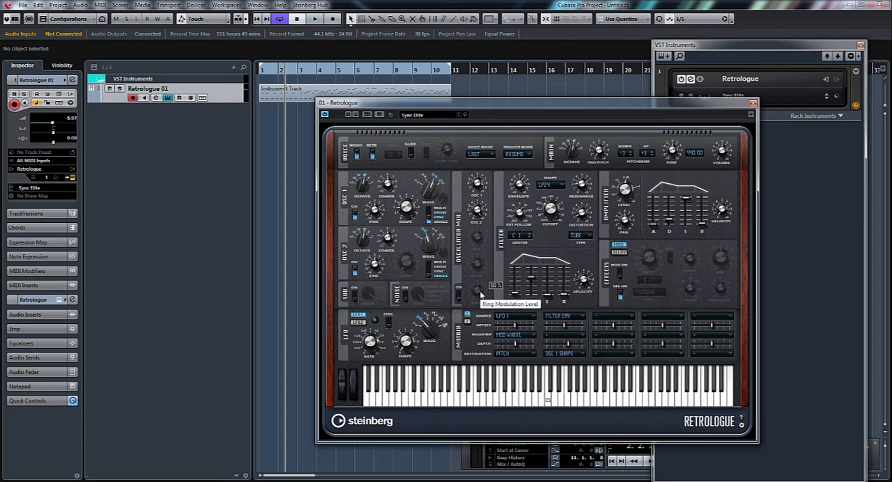
{"action": "mouse_move", "coordinate": [517, 240]}
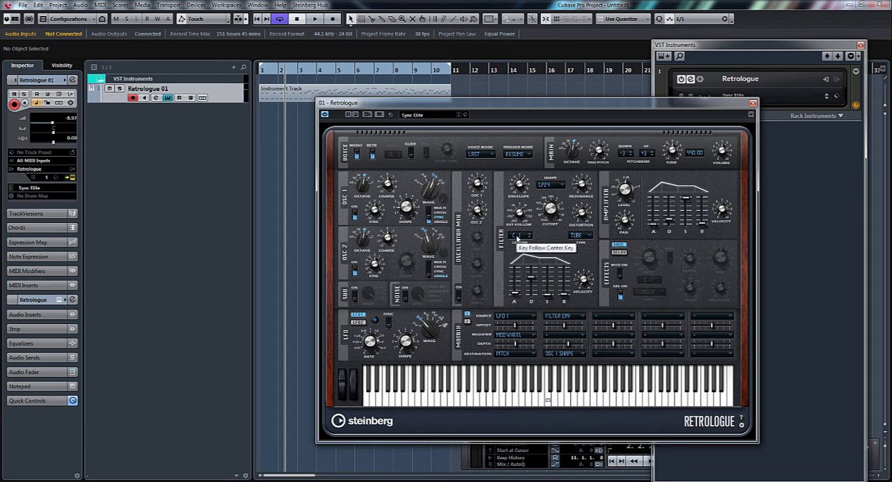
{"action": "mouse_move", "coordinate": [563, 189]}
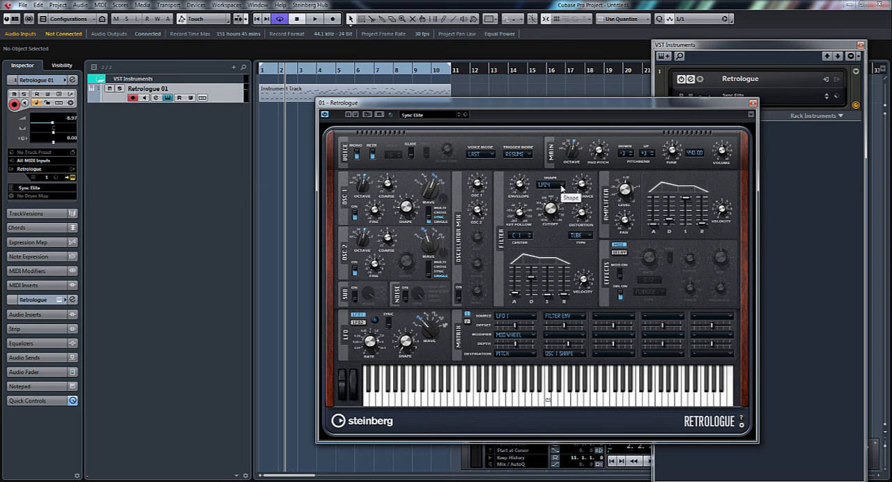
{"action": "mouse_move", "coordinate": [612, 106]}
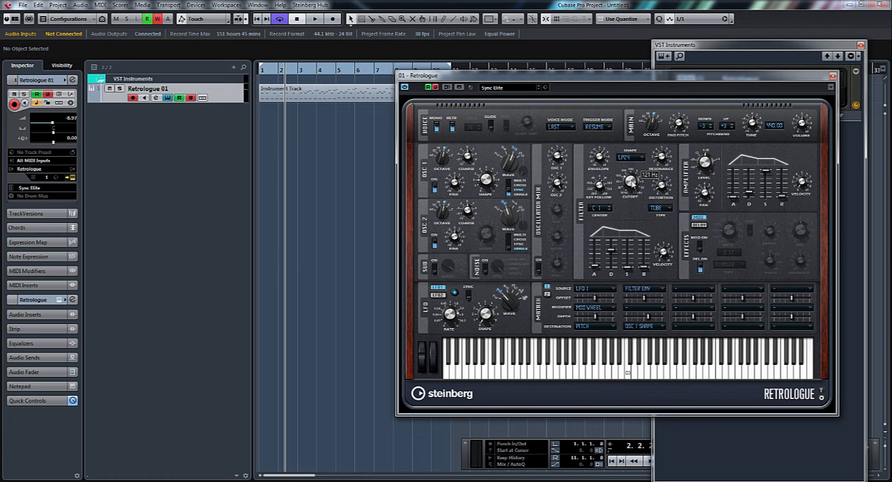
{"action": "mouse_move", "coordinate": [630, 180]}
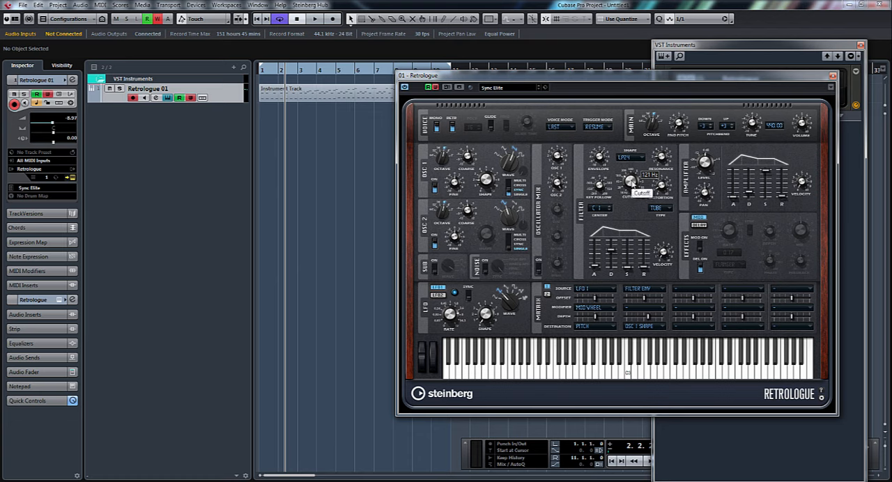
Step: Touch a Retrologue filter parameter so its automation lane appears under Retrologue 01
{"action": "left_click", "coordinate": [315, 19]}
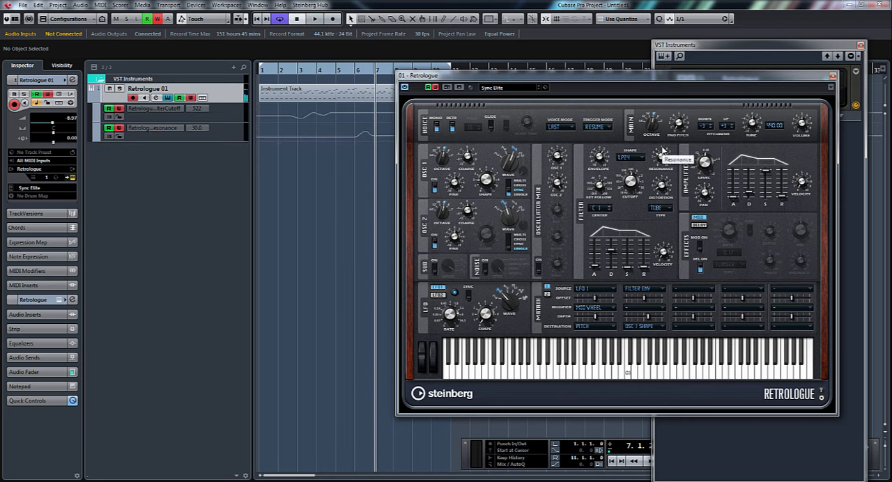
{"action": "mouse_move", "coordinate": [388, 112]}
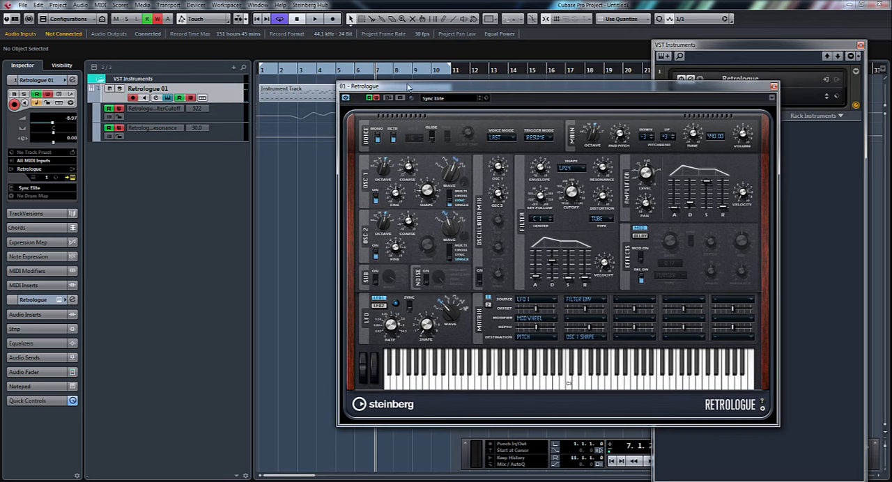
{"action": "mouse_move", "coordinate": [223, 44]}
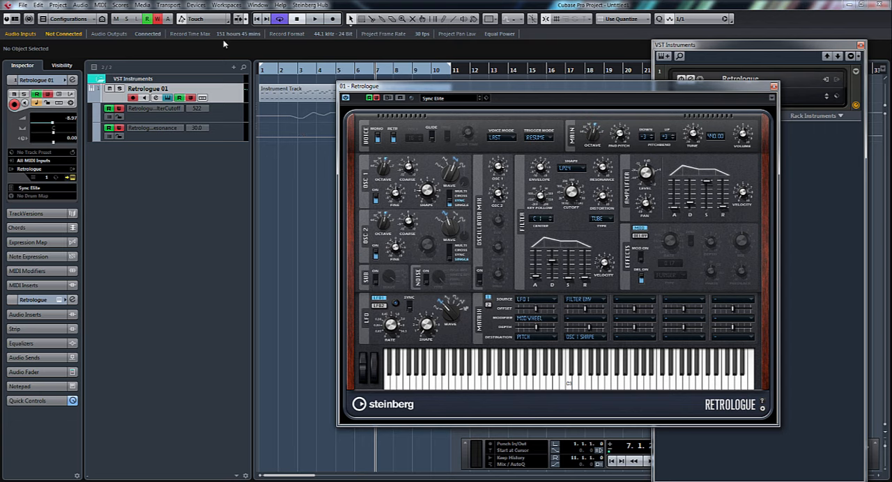
{"action": "mouse_move", "coordinate": [224, 19]}
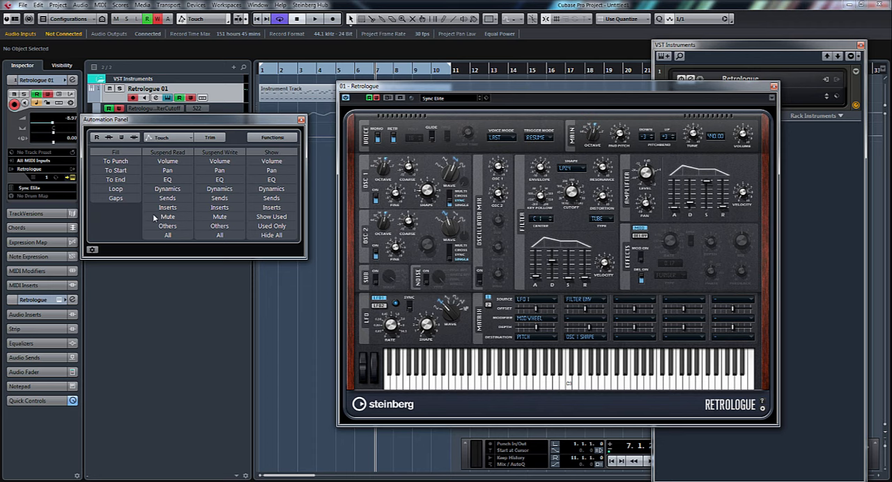
{"action": "mouse_move", "coordinate": [92, 251]}
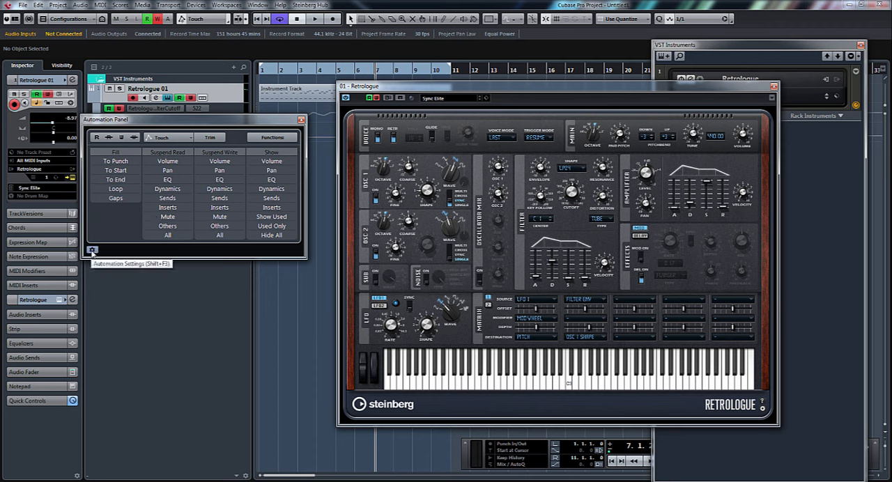
Step: Write Retrologue parameter automation lanes, including decay, then close the synth editor
{"action": "left_click", "coordinate": [92, 251]}
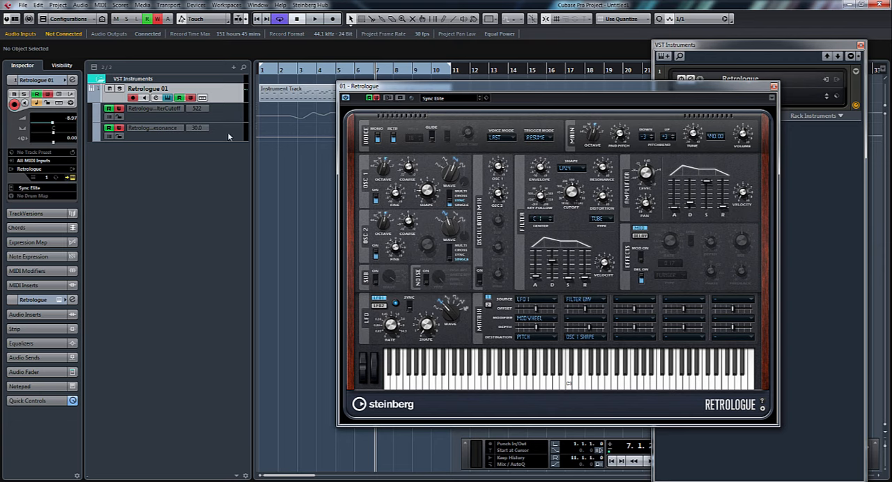
{"action": "mouse_move", "coordinate": [263, 131]}
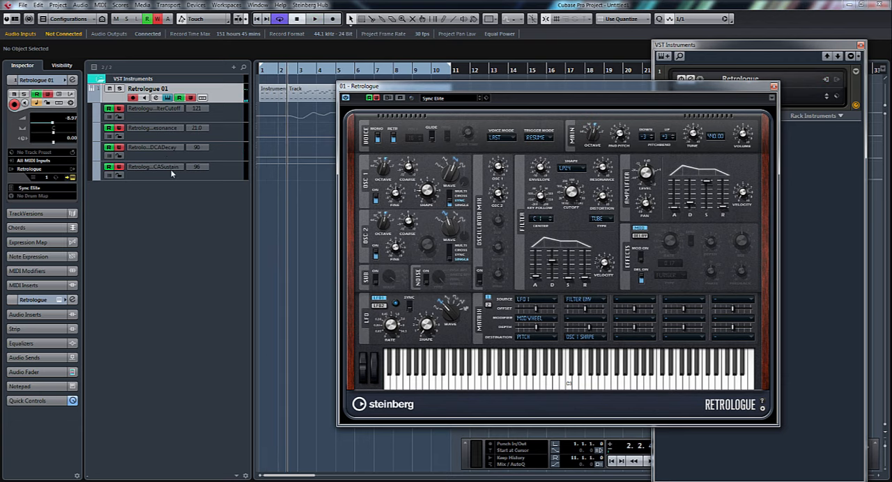
{"action": "left_click", "coordinate": [774, 87]}
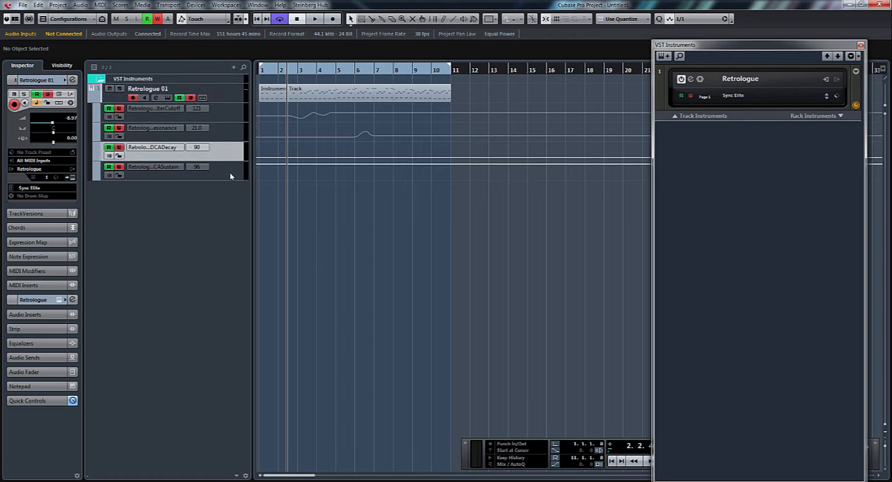
Step: Remove unused automation lanes, leaving only the Retrologue resonance lane and its curve
{"action": "right_click", "coordinate": [154, 168]}
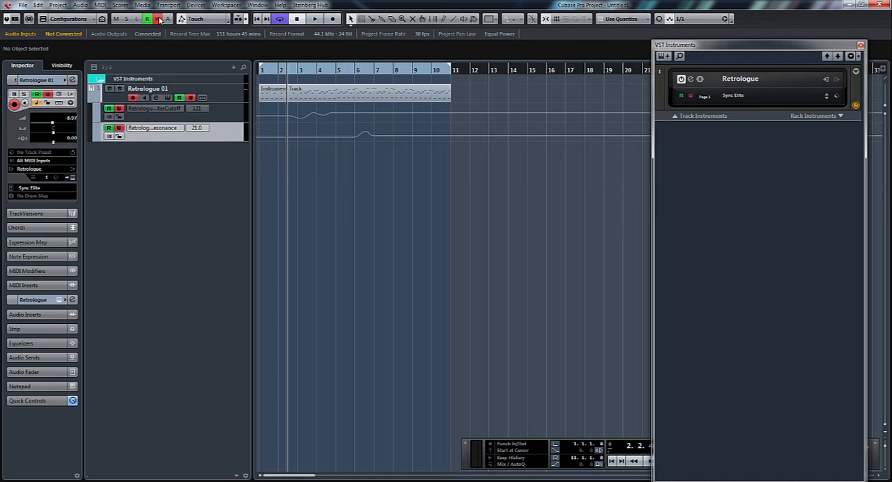
{"action": "left_click", "coordinate": [315, 20]}
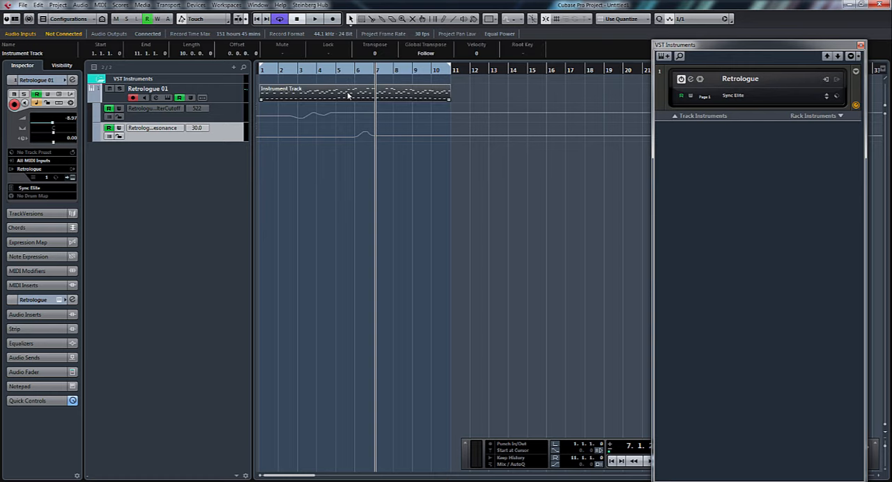
Step: Bring up Render in Place settings for the selected Retrologue MIDI part
{"action": "right_click", "coordinate": [349, 95]}
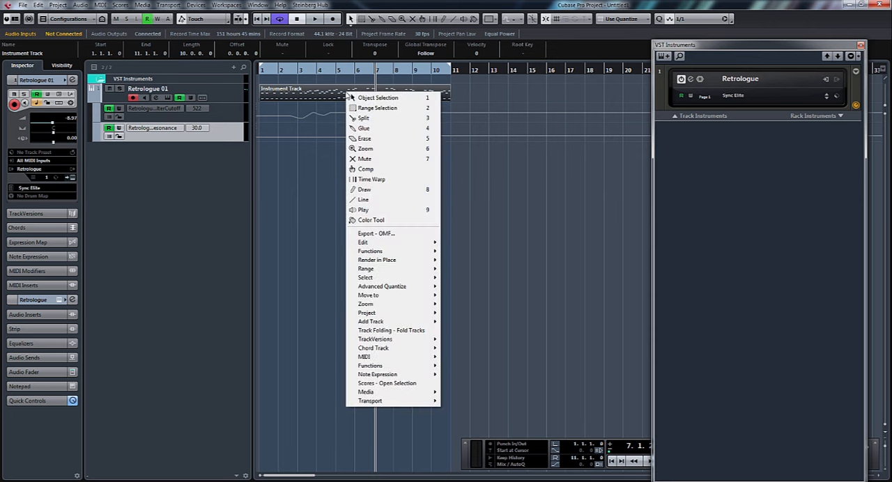
{"action": "mouse_move", "coordinate": [393, 259]}
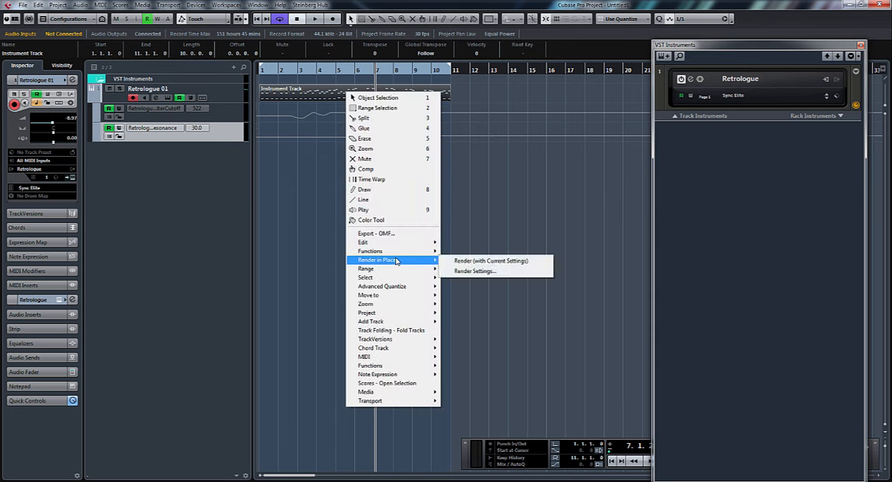
{"action": "mouse_move", "coordinate": [362, 241]}
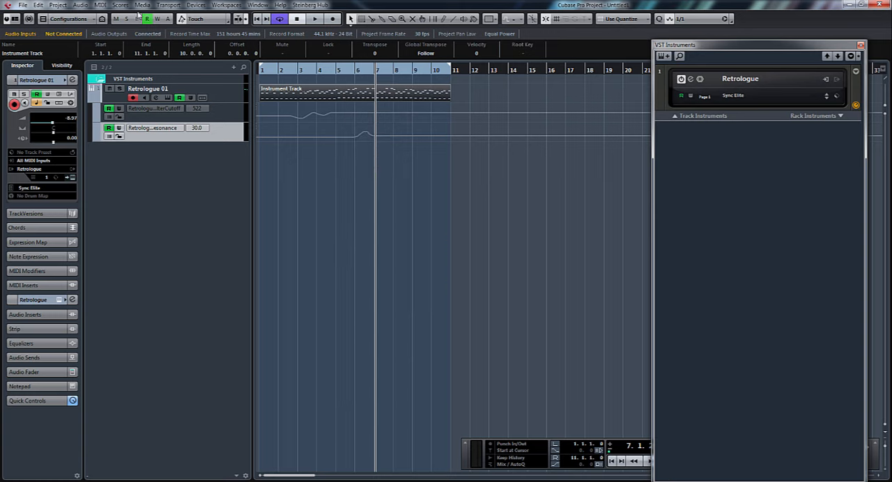
{"action": "left_click", "coordinate": [36, 5]}
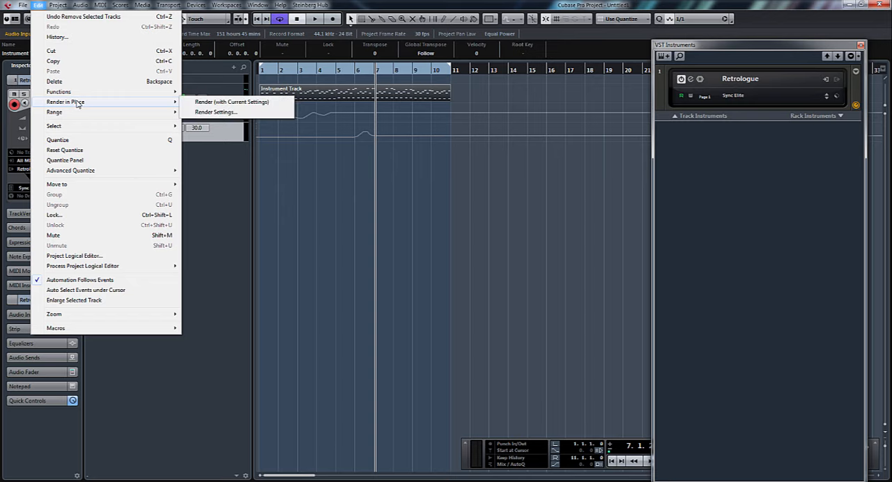
{"action": "mouse_move", "coordinate": [214, 111]}
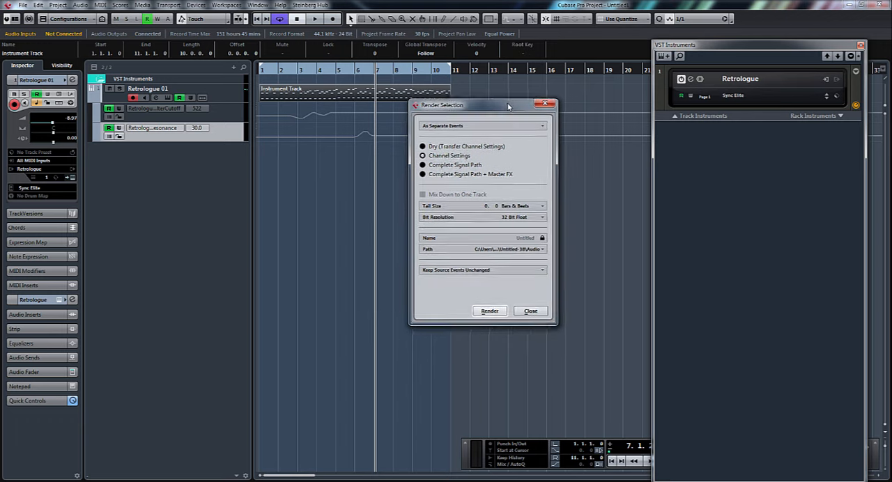
Step: Render the MIDI part in place onto a new Retrologue 01 (R) audio track
{"action": "left_click_drag", "start_coordinate": [509, 105], "coordinate": [481, 115]}
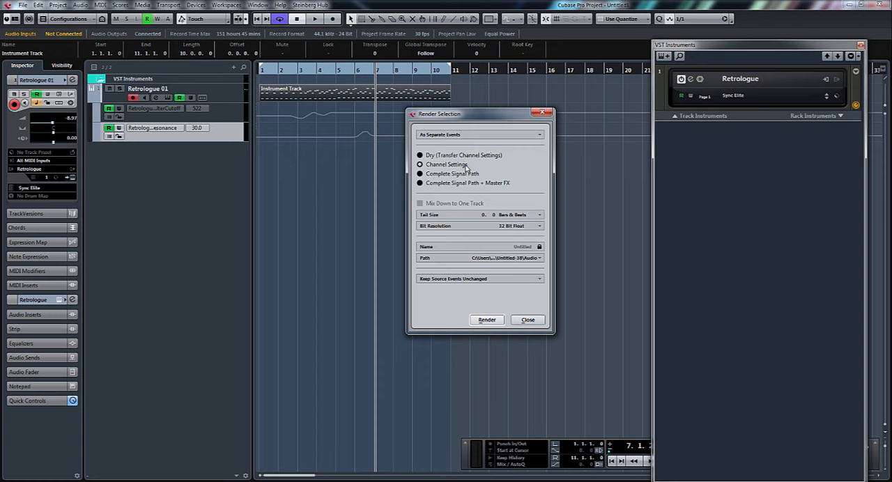
{"action": "mouse_move", "coordinate": [499, 155]}
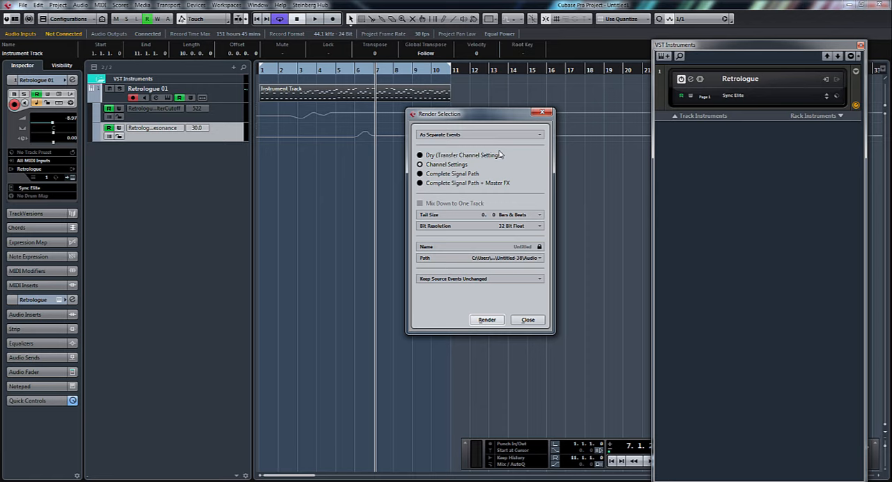
{"action": "mouse_move", "coordinate": [479, 178]}
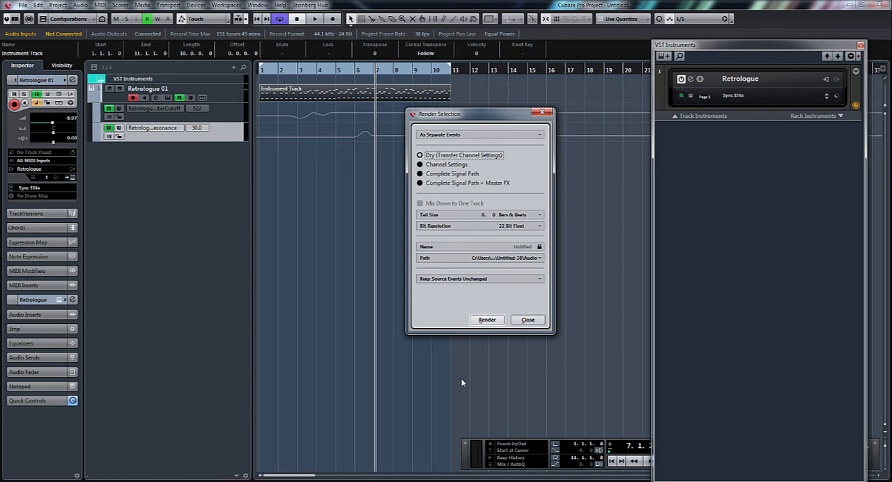
{"action": "left_click", "coordinate": [487, 321]}
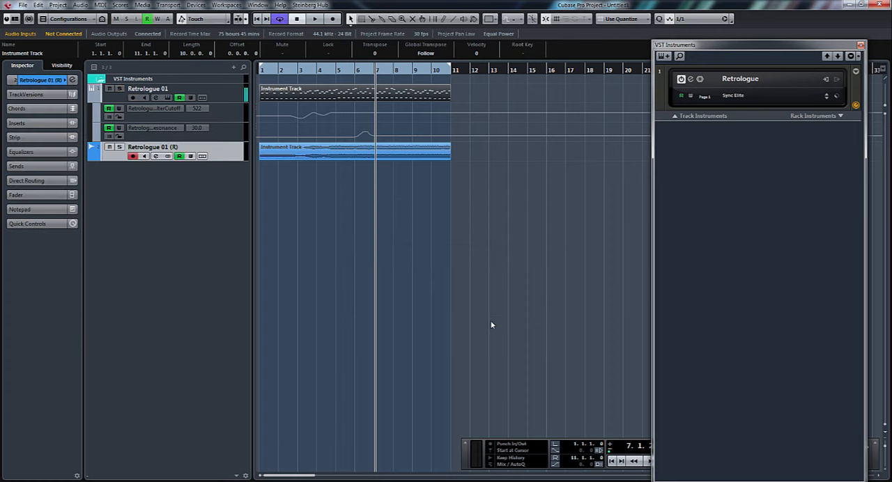
Step: Enlarge the rendered audio track and play back the rendered audio, then stop
{"action": "left_click", "coordinate": [315, 19]}
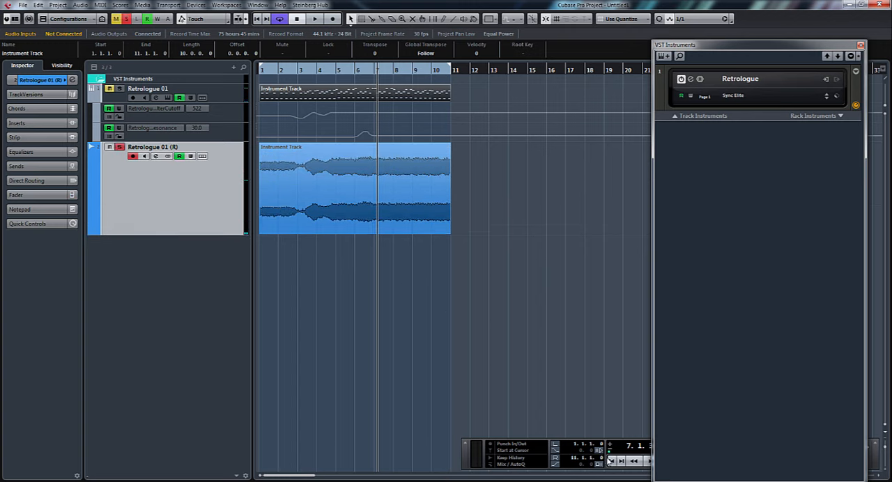
{"action": "left_click", "coordinate": [315, 19]}
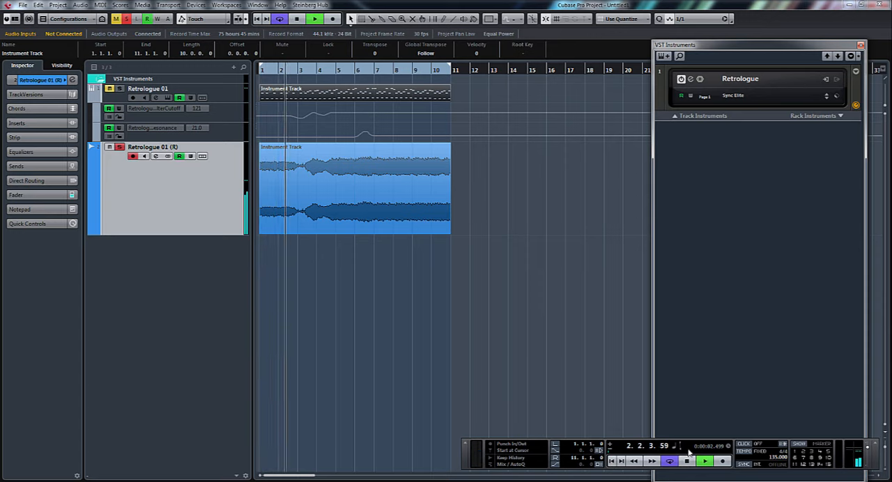
{"action": "left_click", "coordinate": [703, 460]}
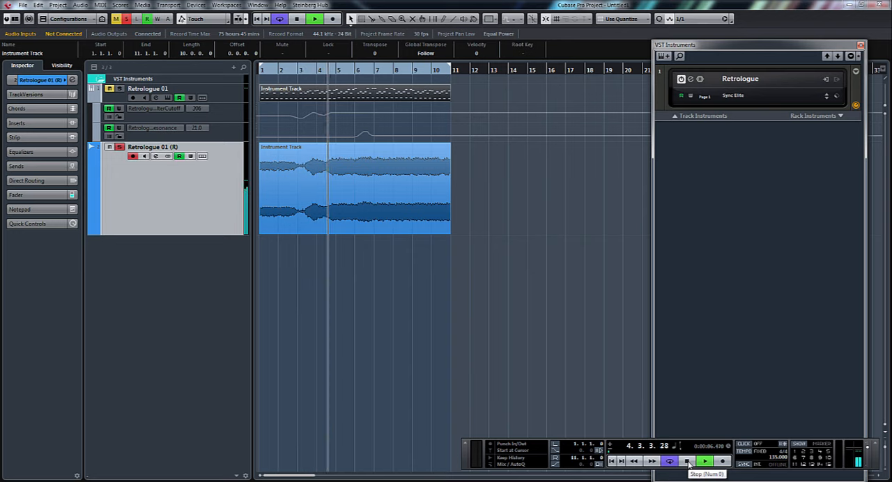
{"action": "left_click", "coordinate": [704, 460]}
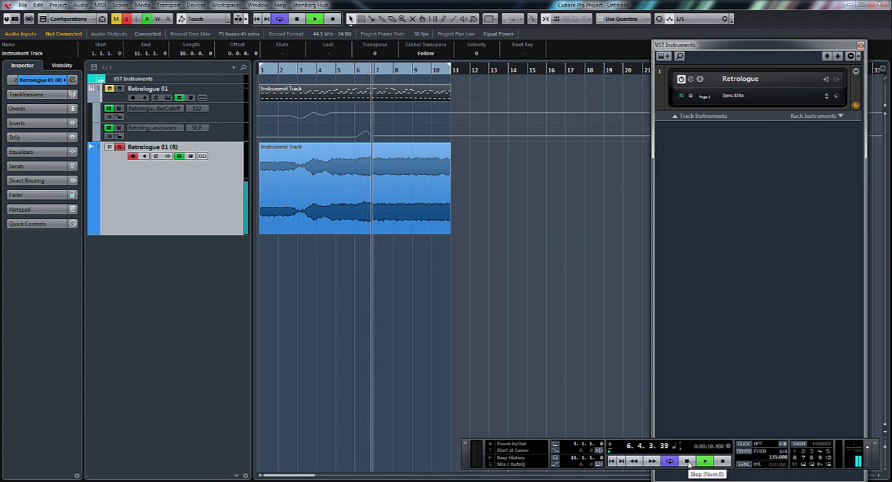
{"action": "left_click", "coordinate": [704, 460]}
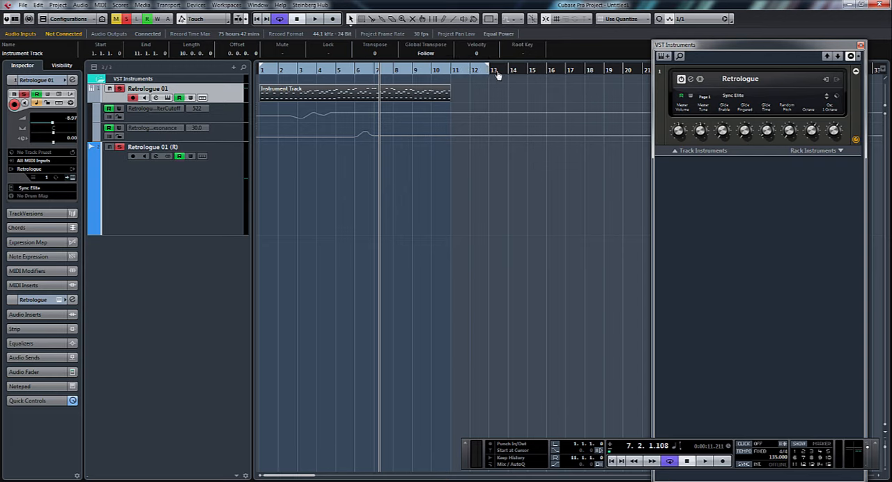
{"action": "mouse_move", "coordinate": [527, 78]}
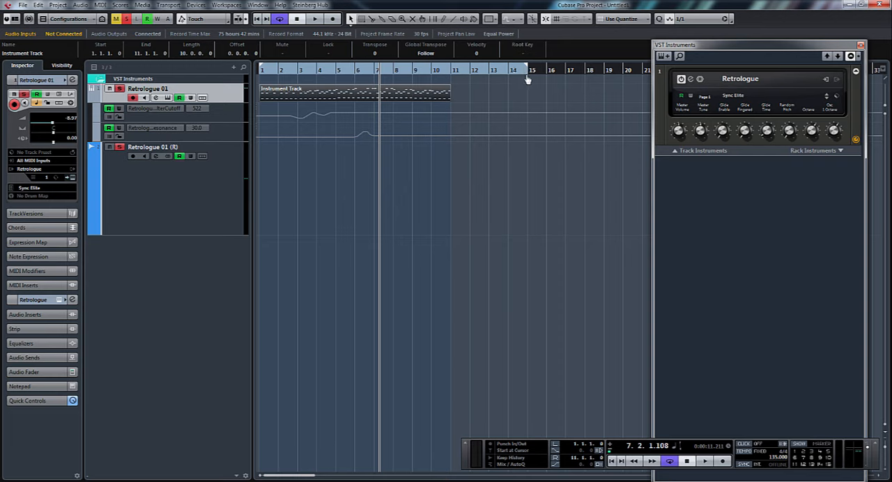
{"action": "mouse_move", "coordinate": [454, 89]}
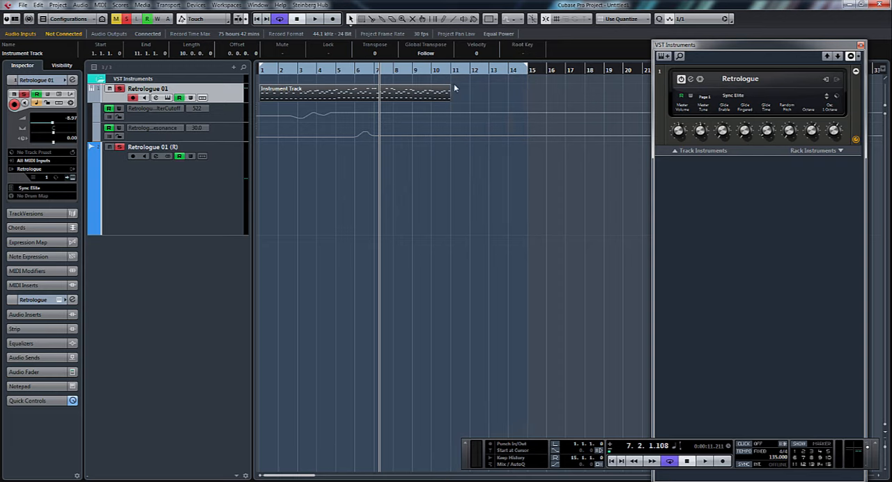
{"action": "mouse_move", "coordinate": [504, 96]}
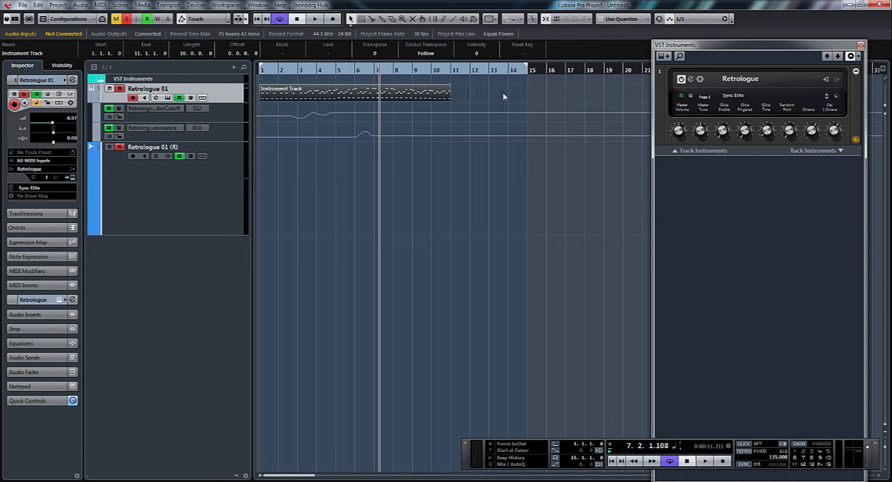
{"action": "mouse_move", "coordinate": [425, 97]}
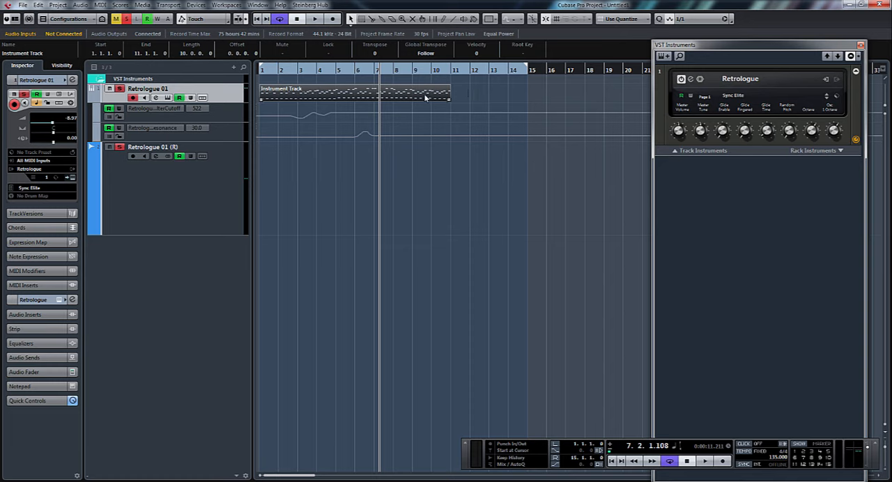
Step: Bring up the Export Audio Mixdown dialog from the File menu
{"action": "left_click", "coordinate": [23, 6]}
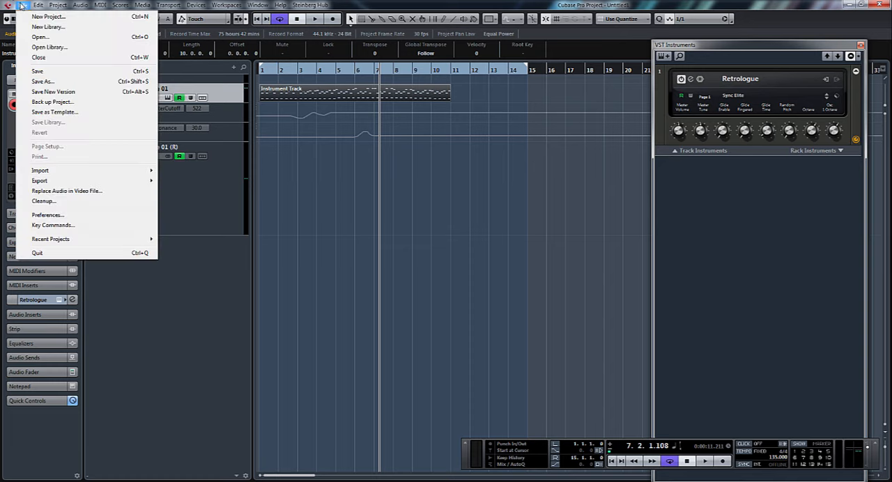
{"action": "left_click", "coordinate": [39, 181]}
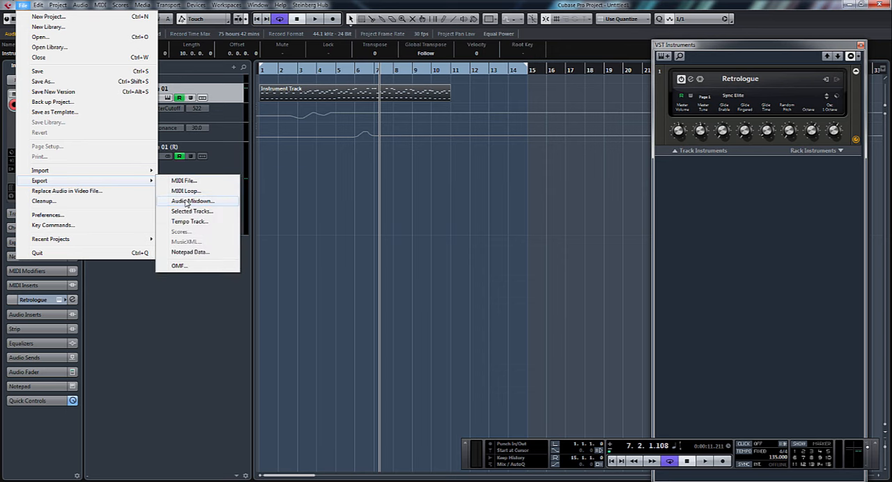
{"action": "left_click", "coordinate": [192, 201]}
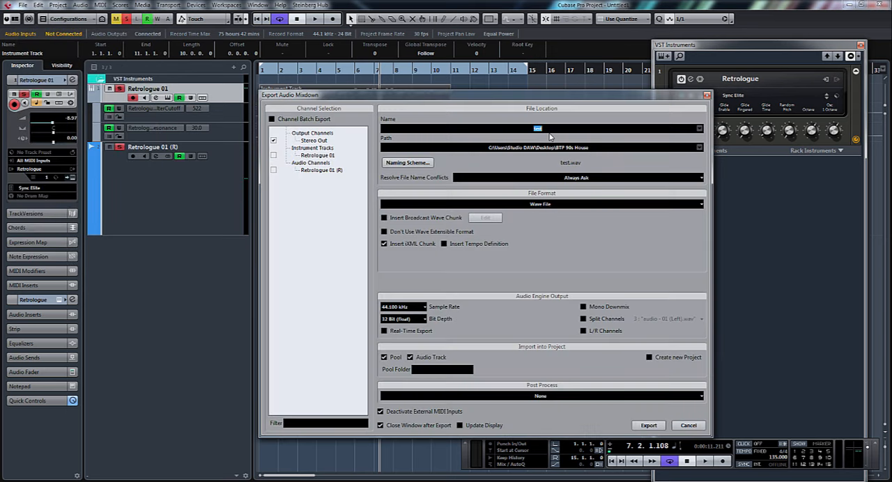
Step: Name the audio mixdown export file test2
{"action": "type", "text": "test2"}
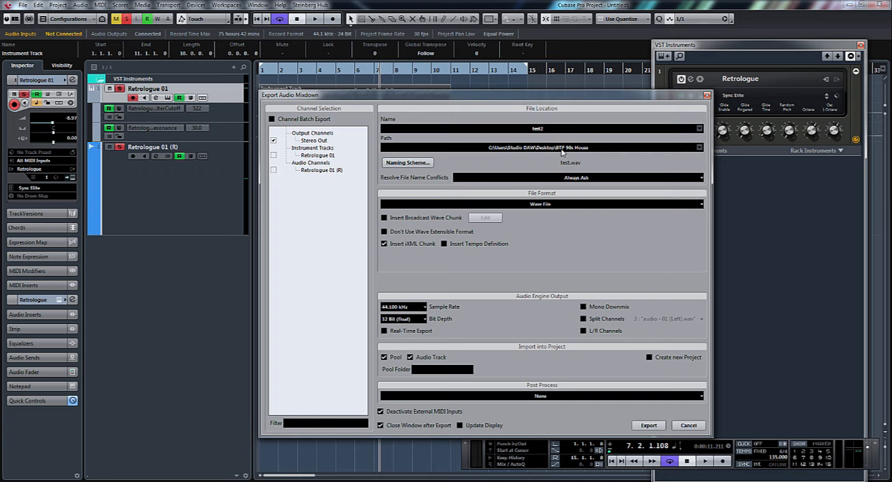
{"action": "left_click", "coordinate": [539, 128]}
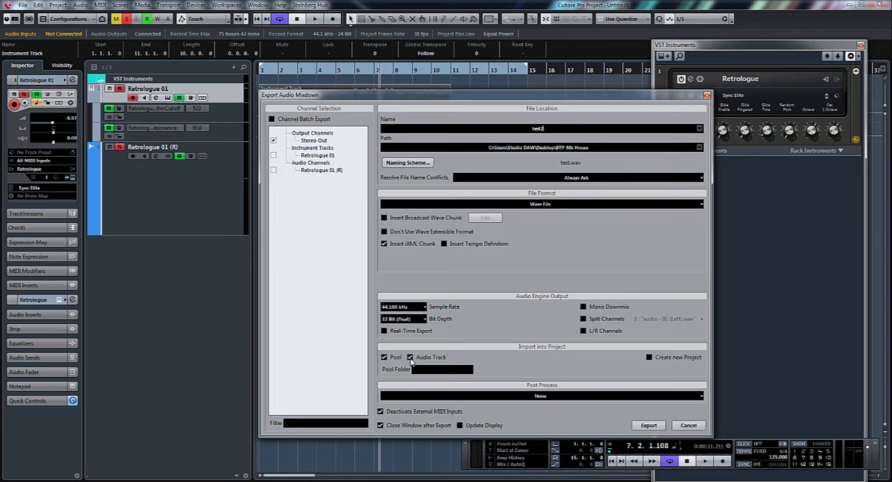
{"action": "mouse_move", "coordinate": [666, 415]}
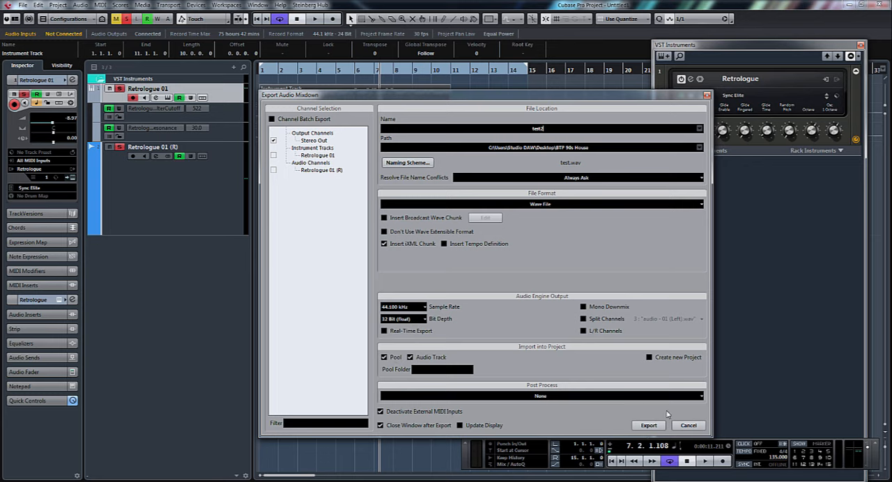